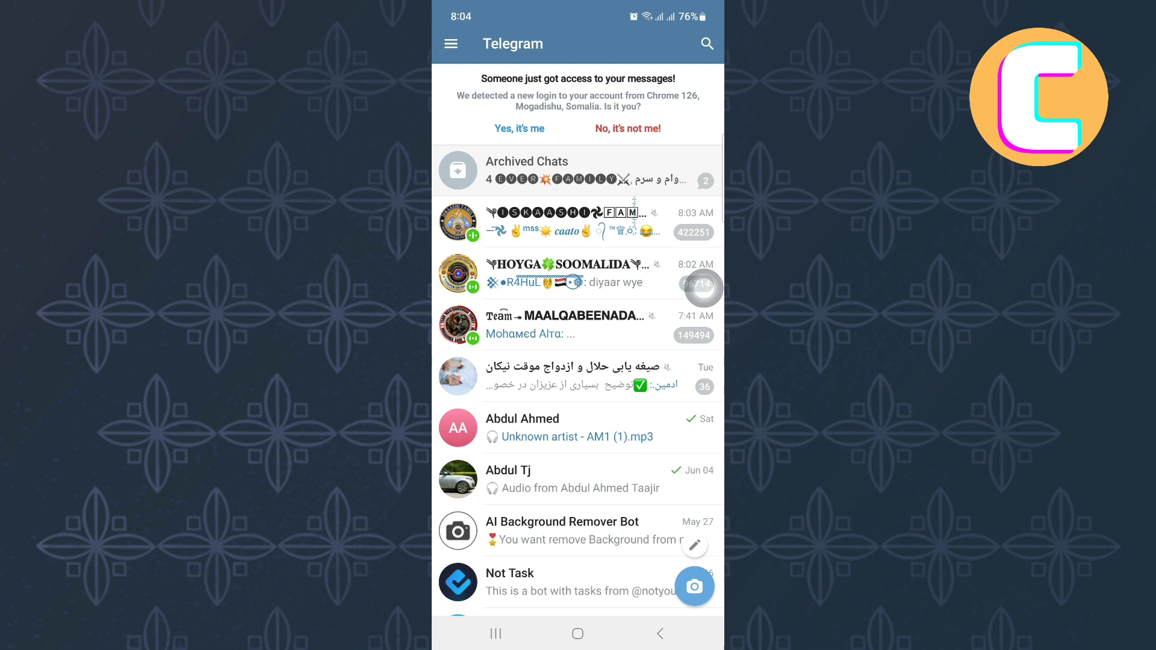
Confirm the new-login alert with 'Yes, it's me' to dismiss it.
click(518, 129)
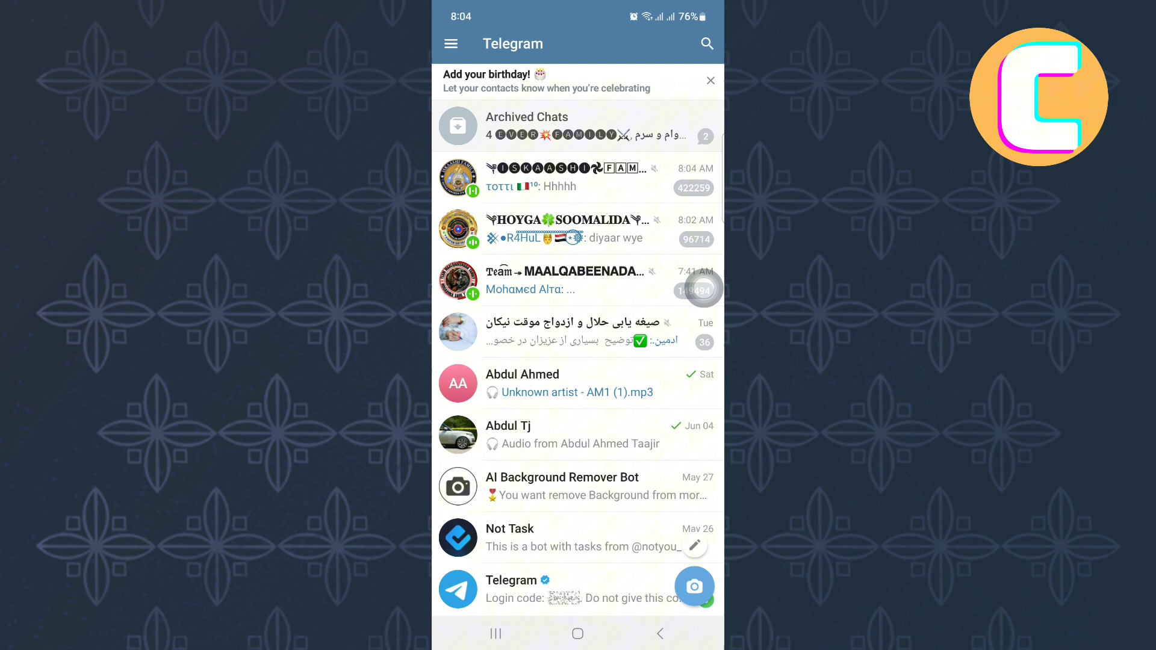
Open the hamburger side menu and select Settings.
click(450, 43)
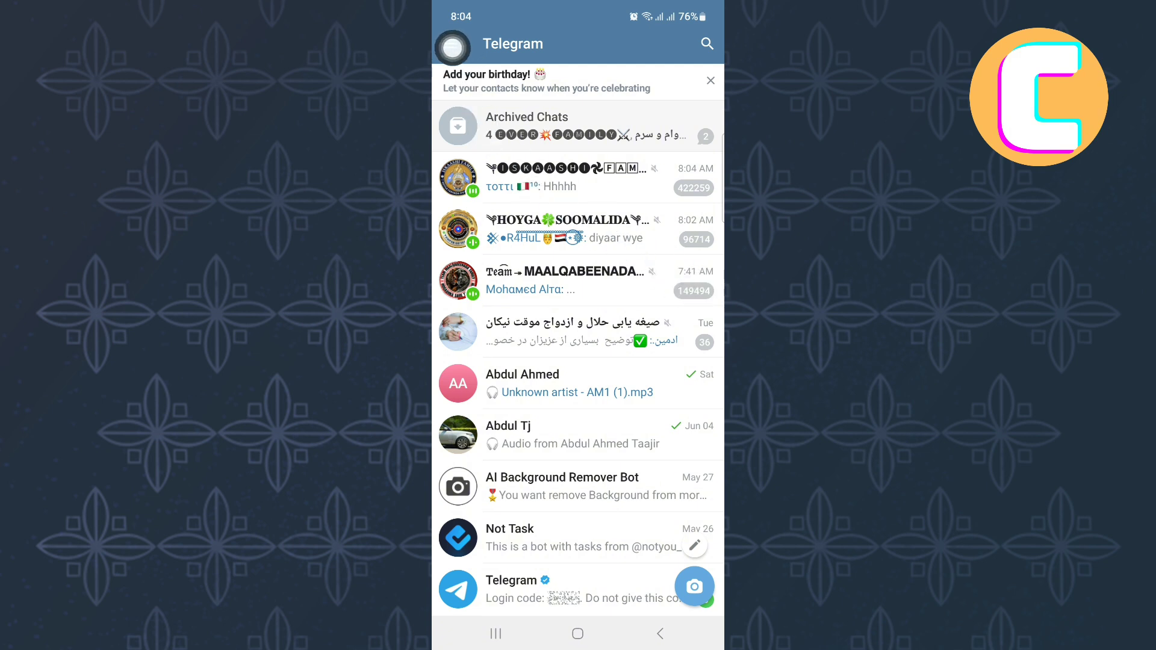
click(452, 43)
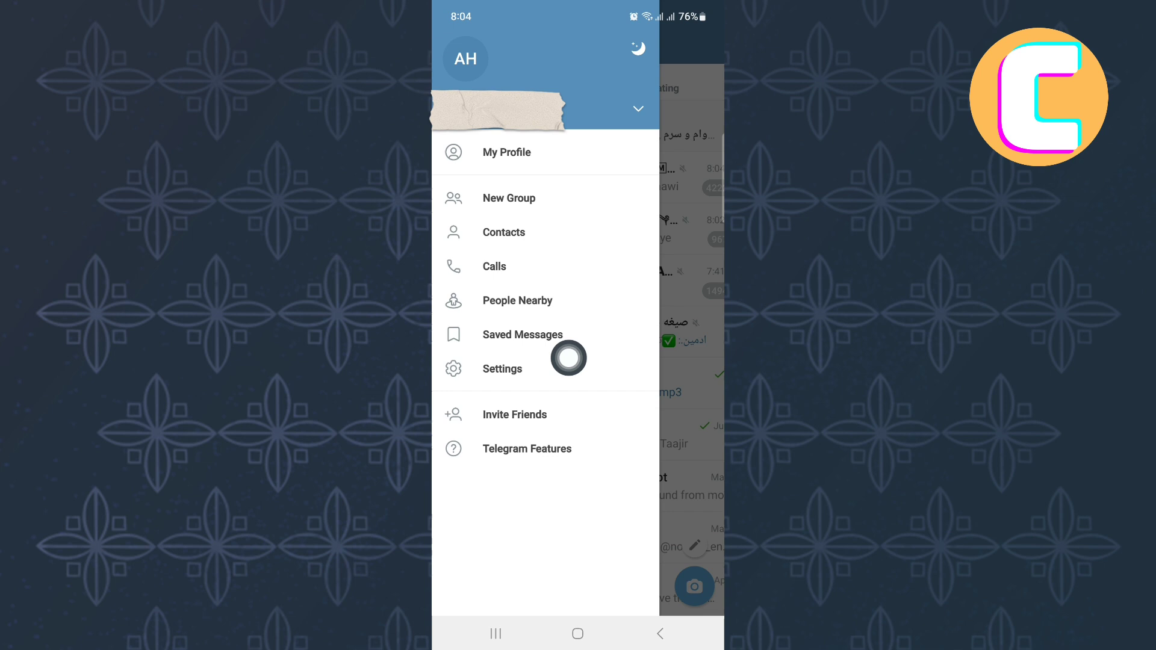
click(501, 368)
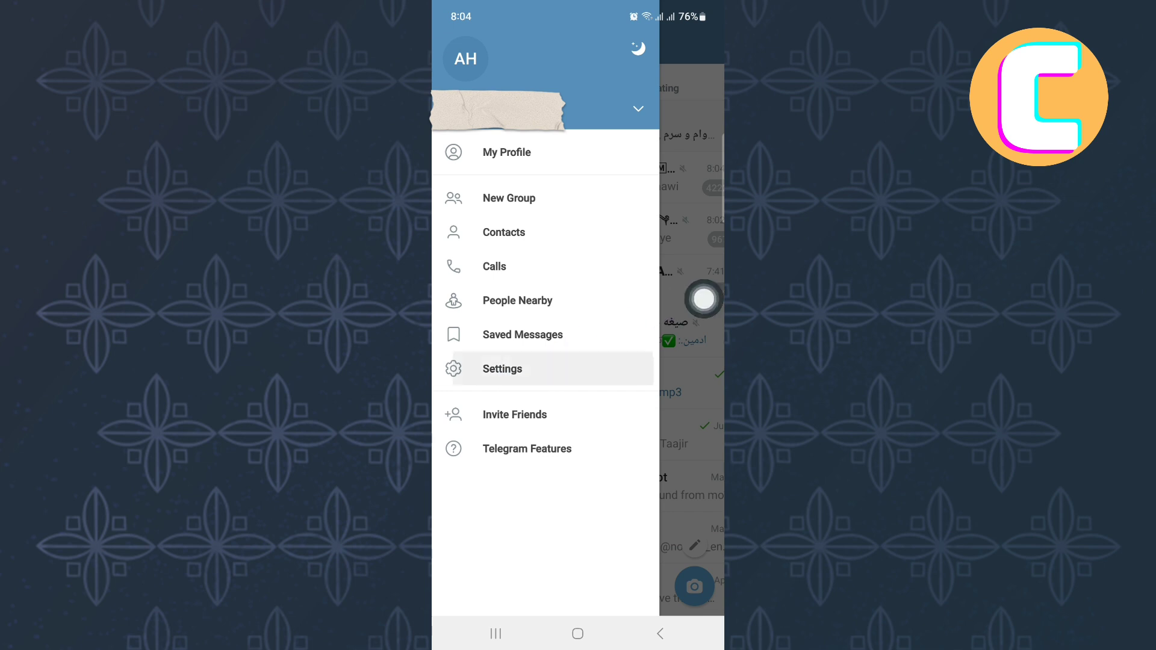
Open the Settings screen and scroll to its categories list.
click(502, 368)
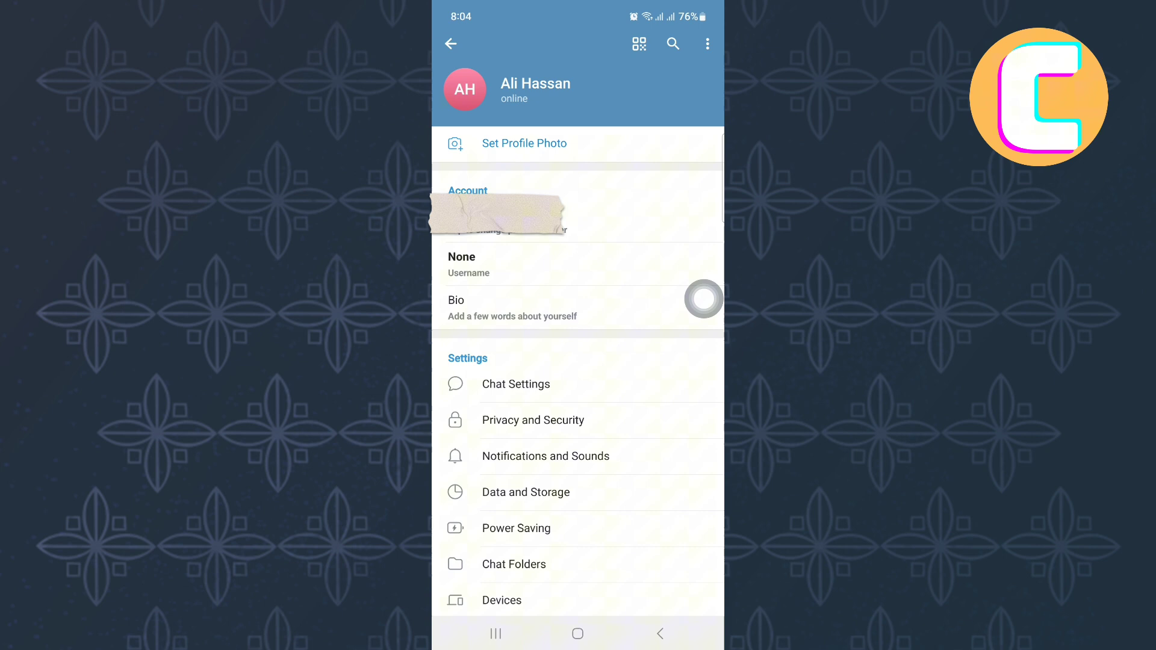
scroll(up, 3)
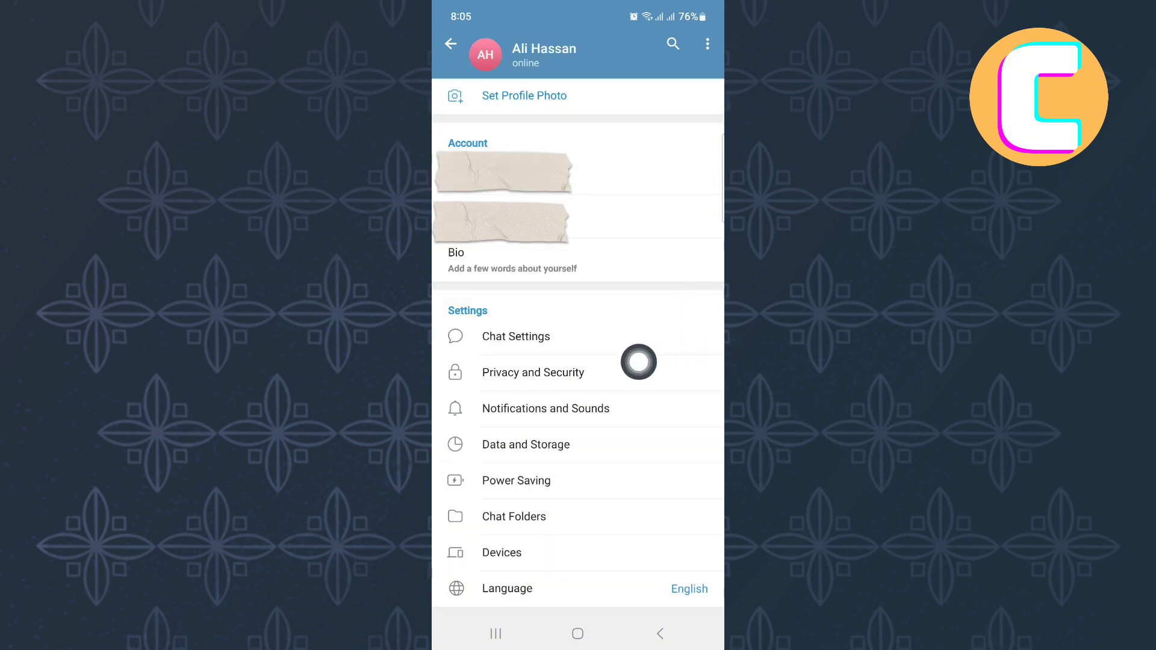
Open 'Privacy and Security' from the Settings list.
click(532, 372)
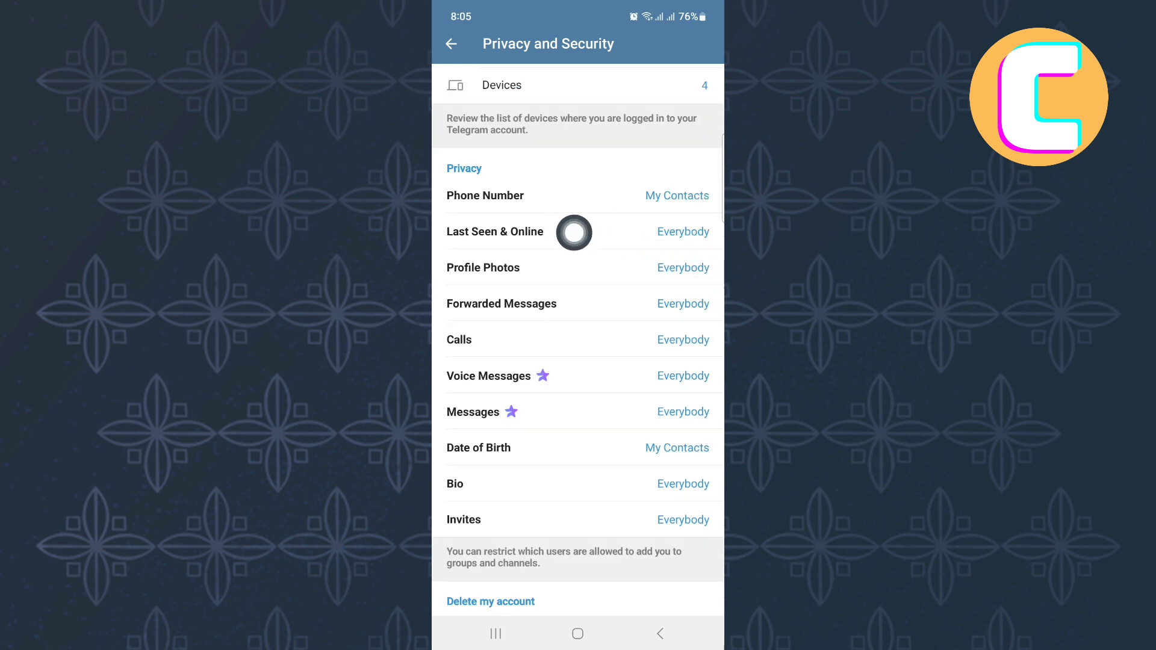
Open the 'Last Seen & Online' visibility page.
click(494, 232)
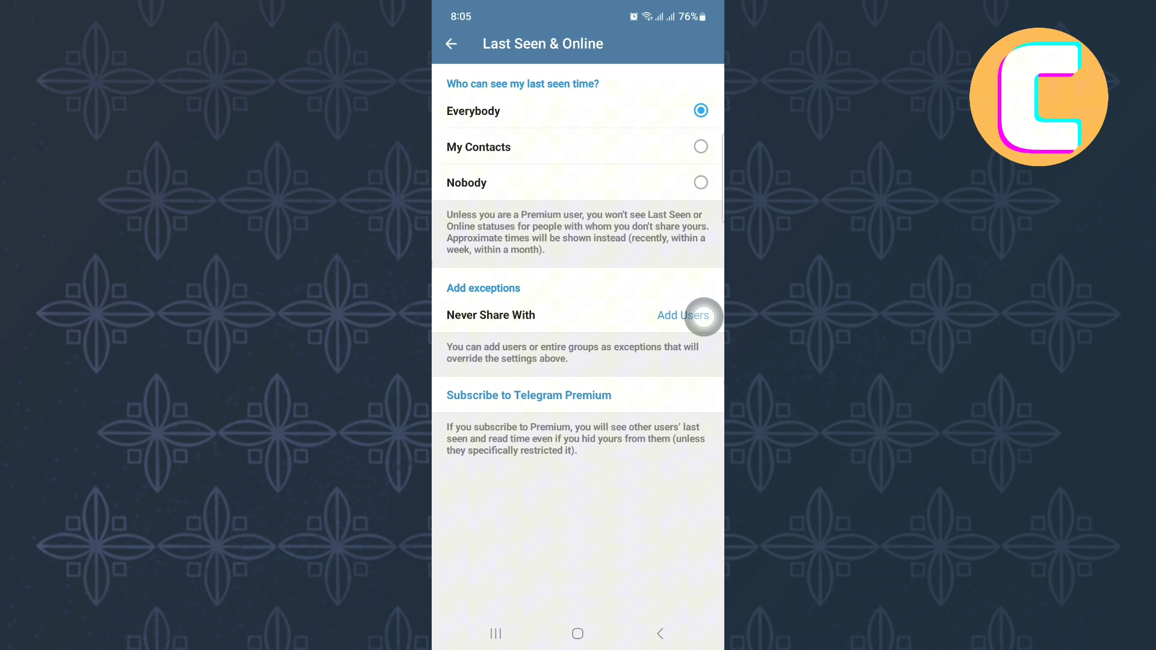
mouse_move(510, 201)
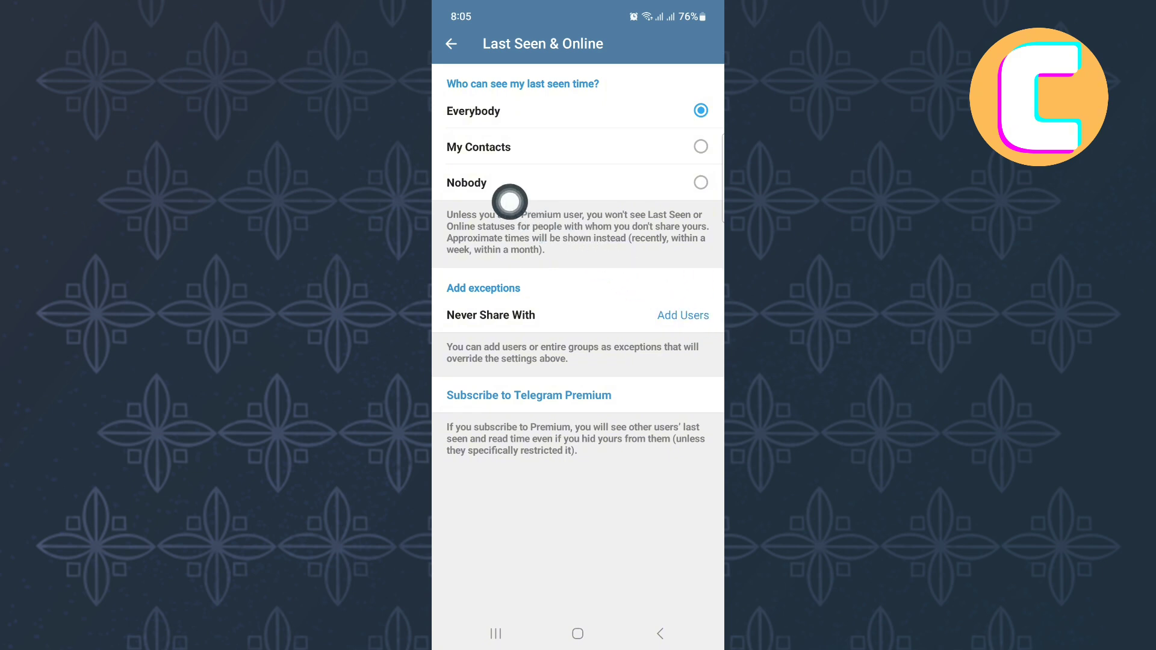
mouse_move(664, 369)
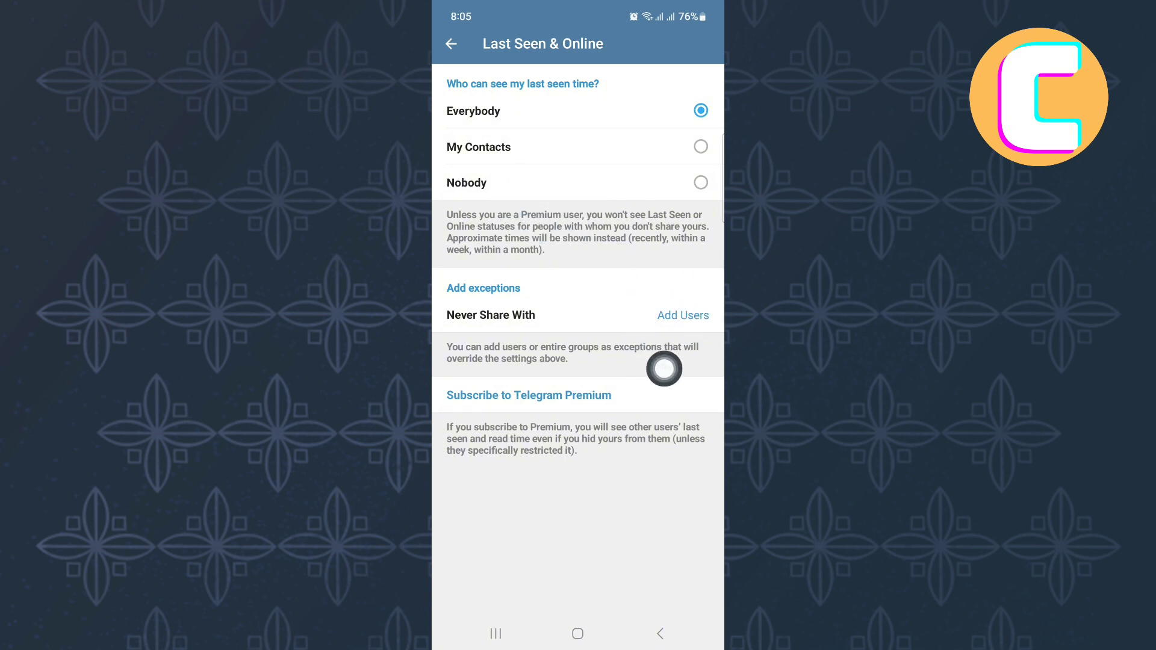
mouse_move(703, 392)
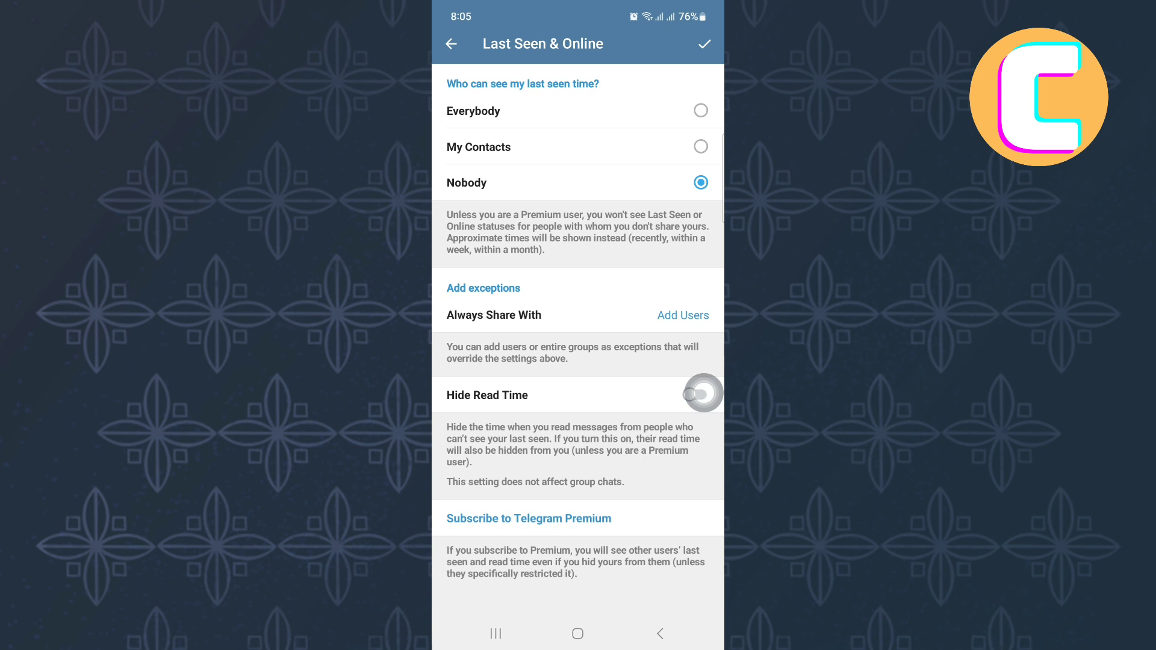
Switch Hide Read Time on and save the Last Seen settings.
click(693, 394)
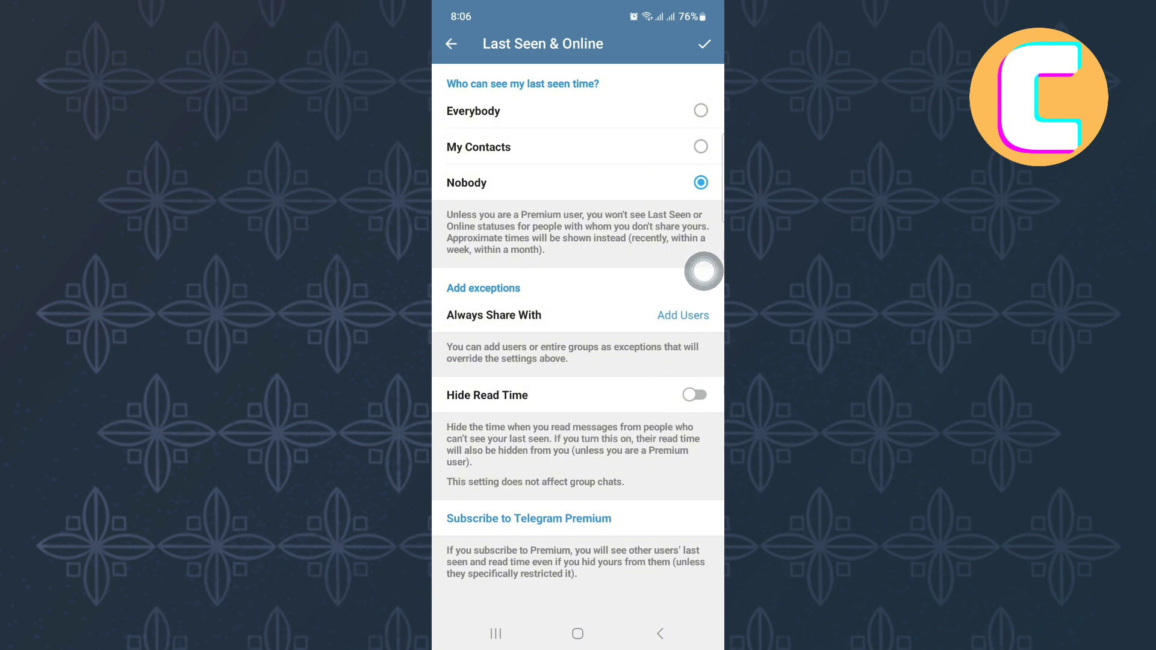
click(692, 394)
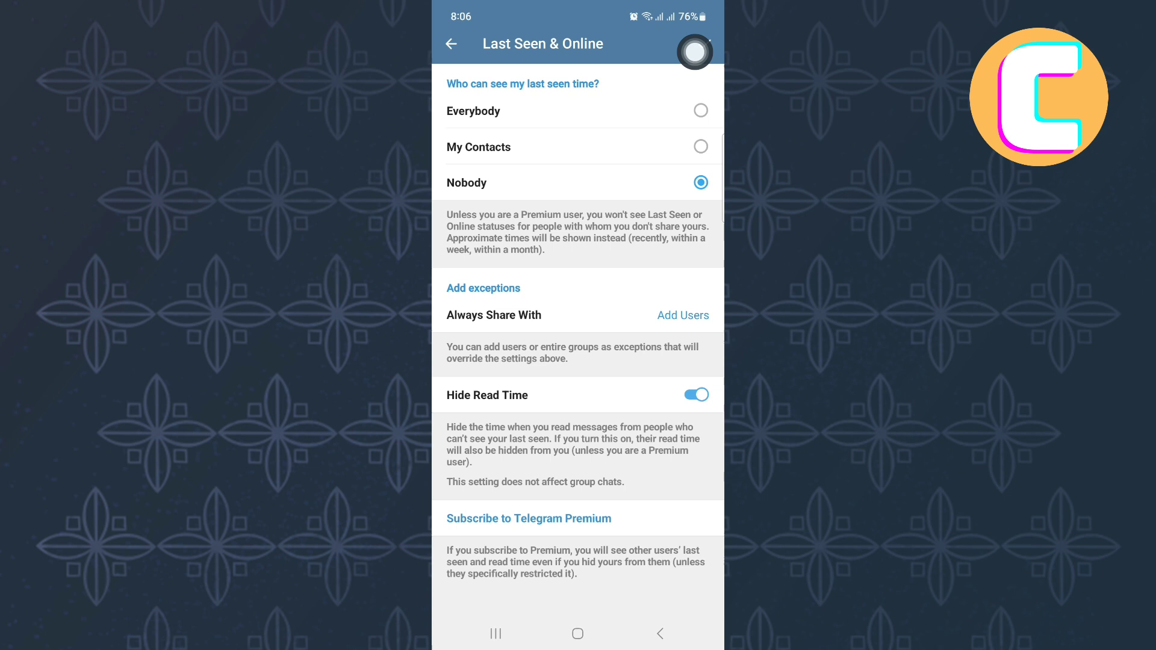
click(699, 145)
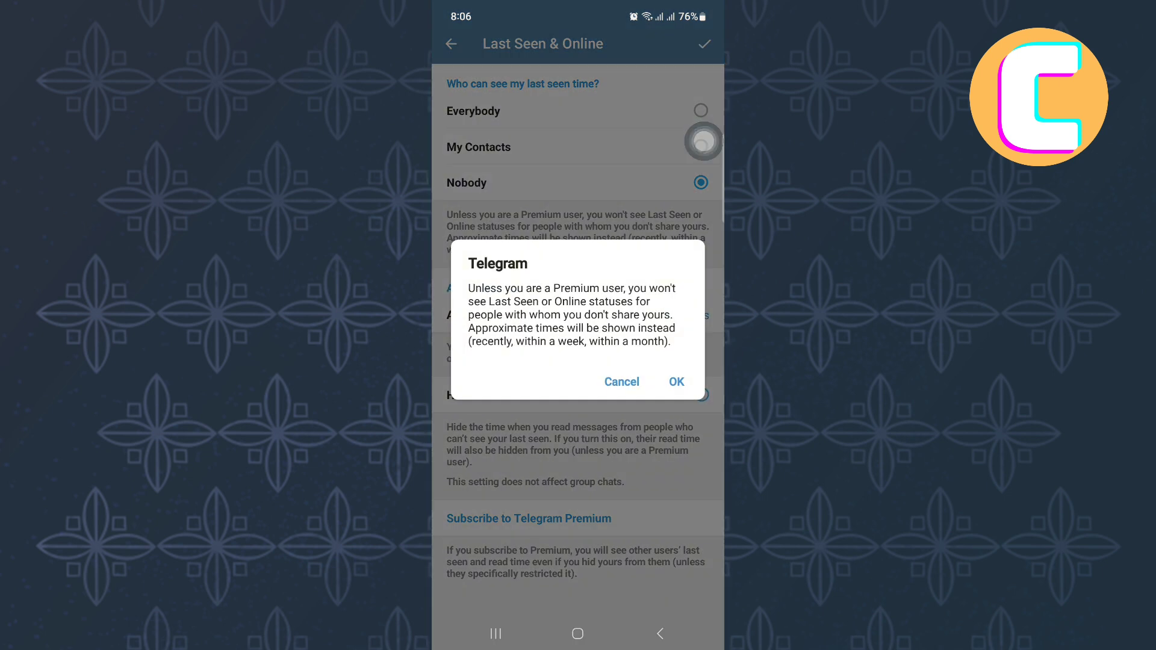